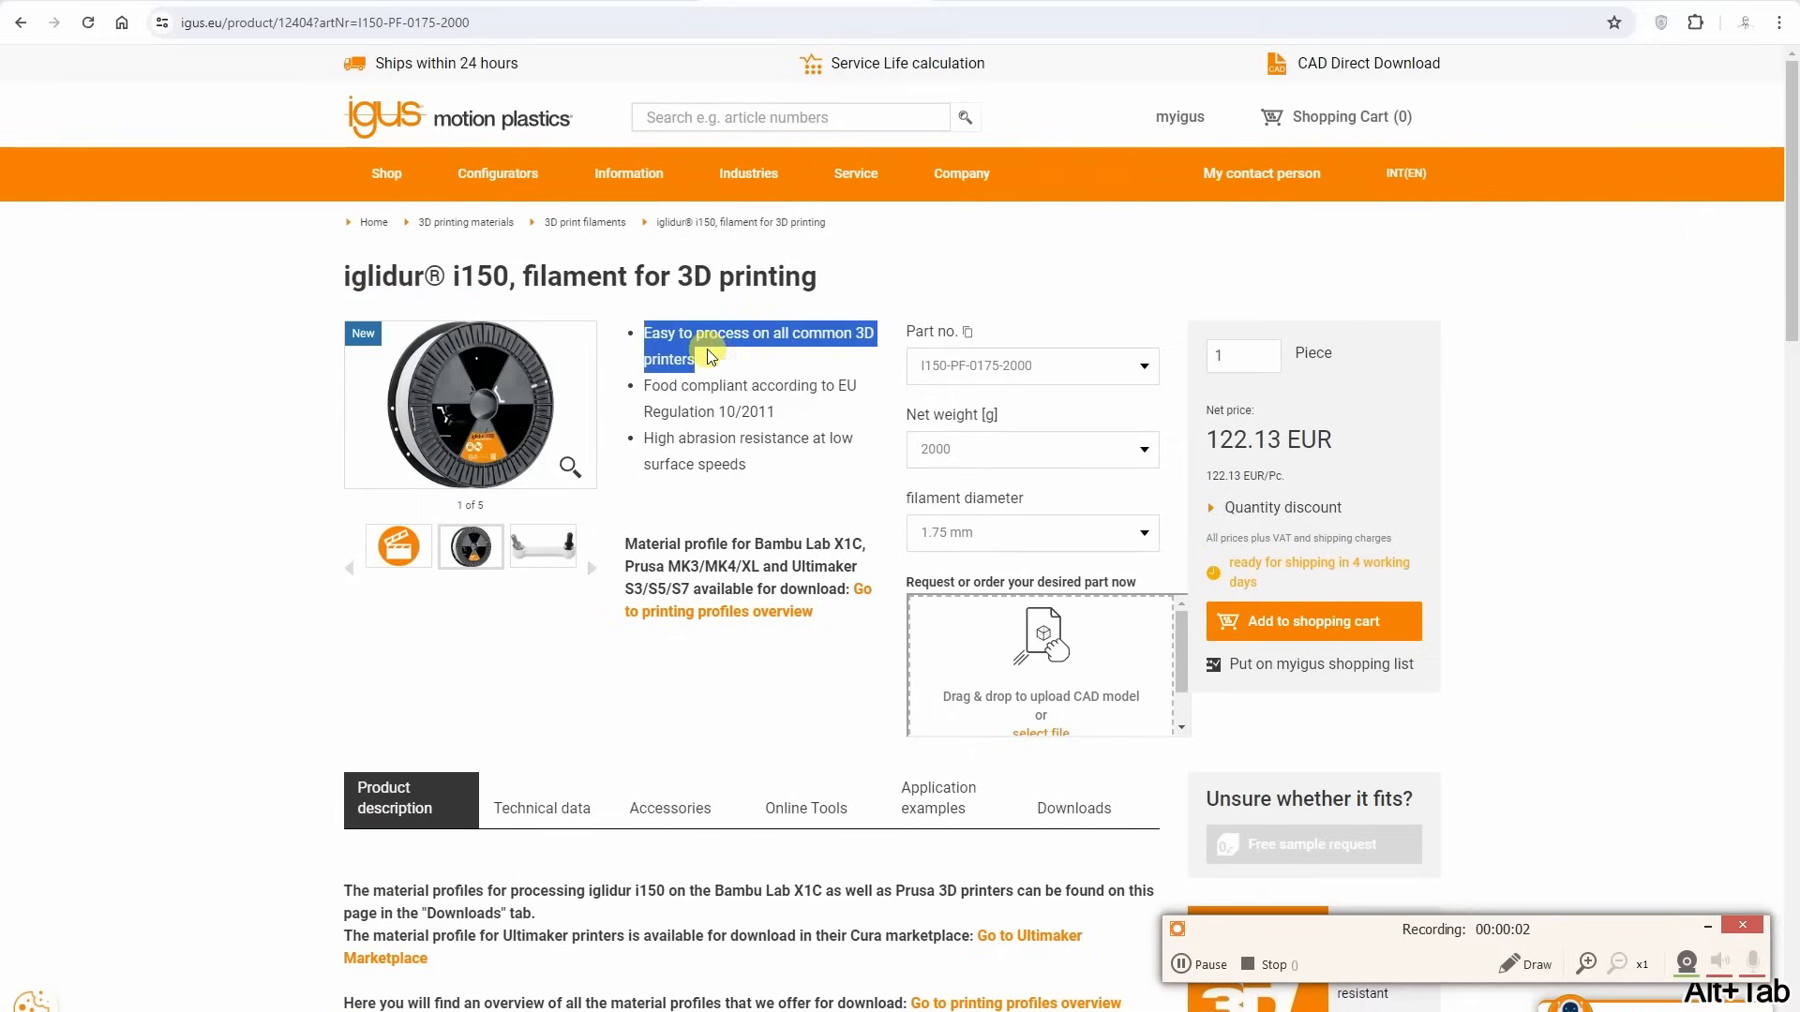
Step: Highlight the 'Material profile for Bambu Lab X1C, Prusa MK3/MK4/XL' note on the i150 page
click(755, 371)
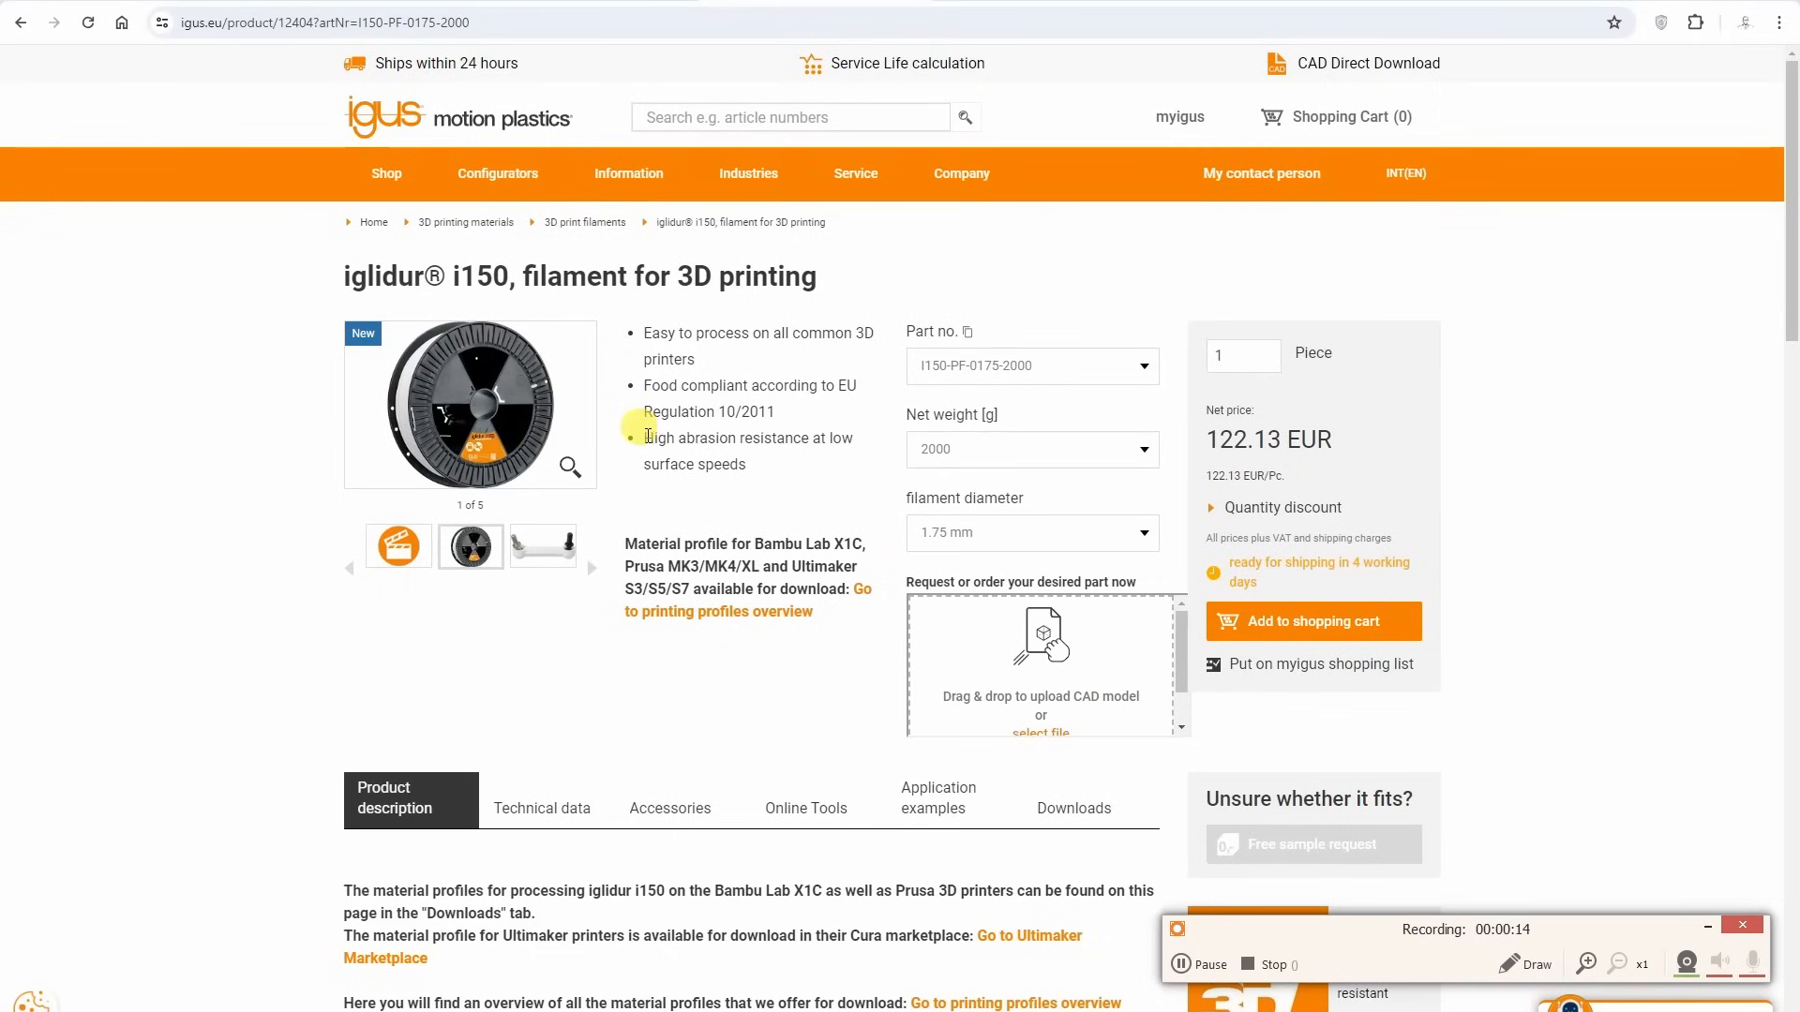
mouse_move(782, 504)
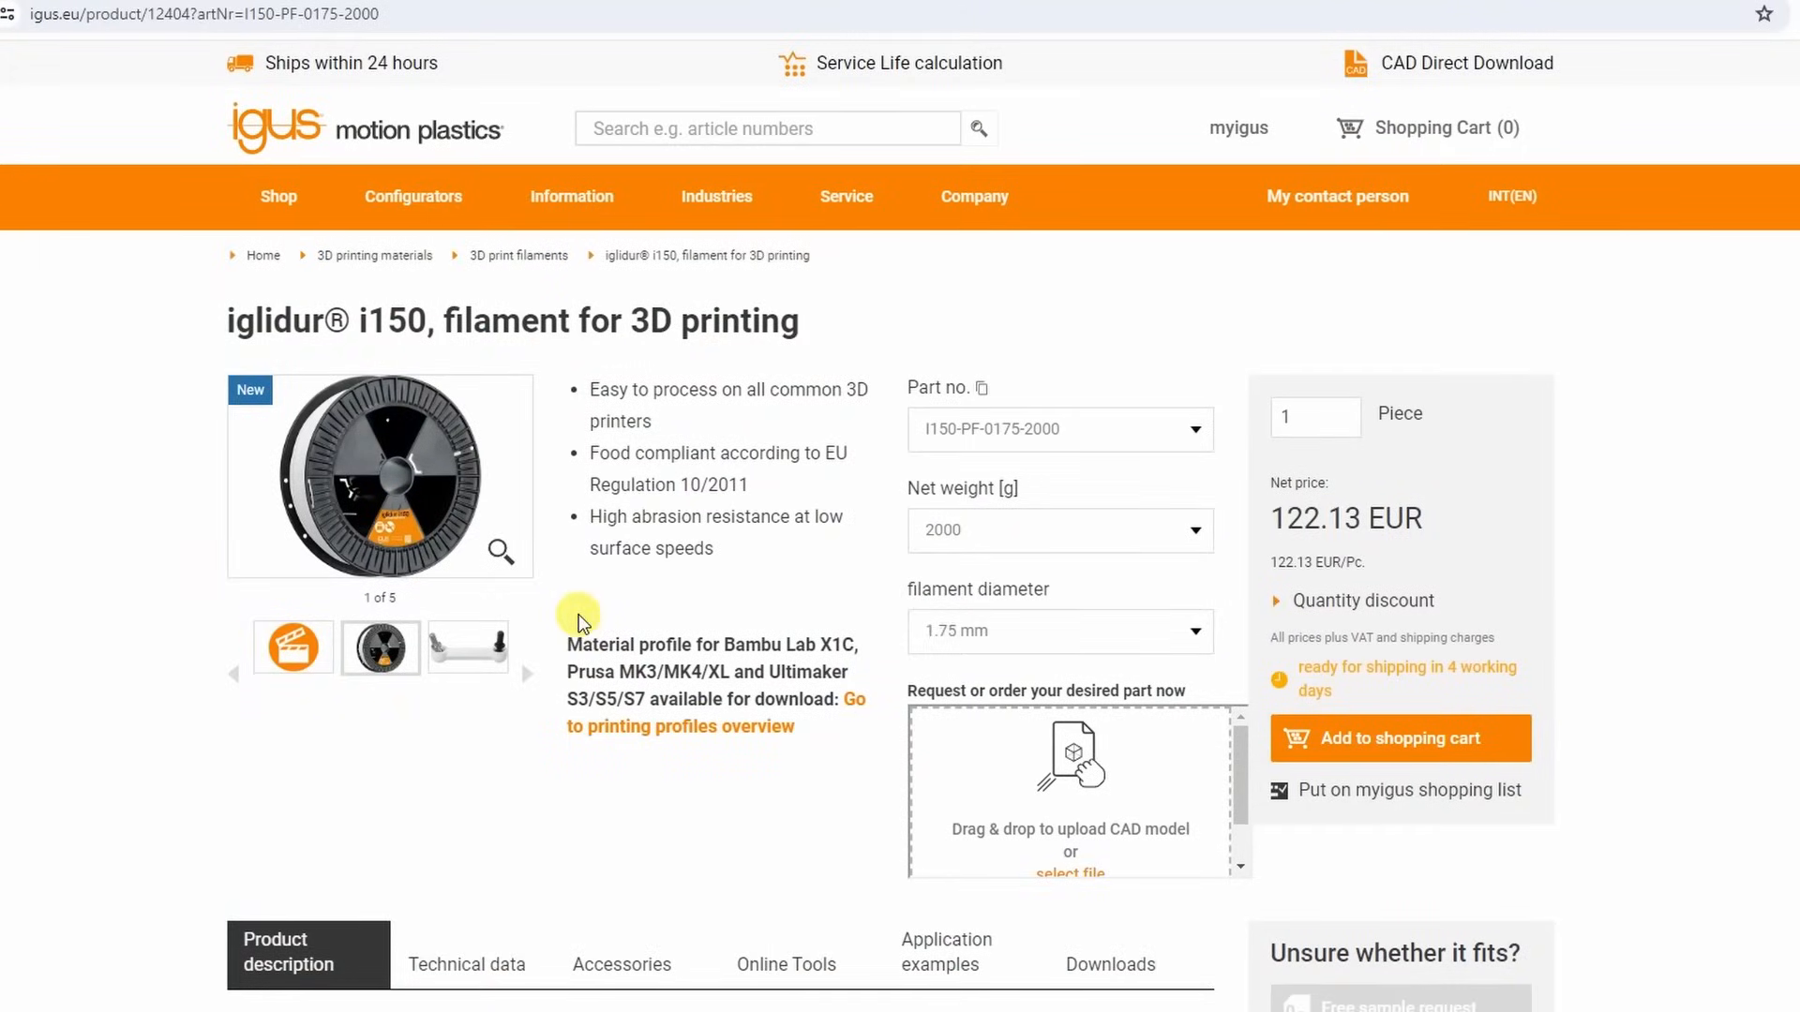
double_click(630, 643)
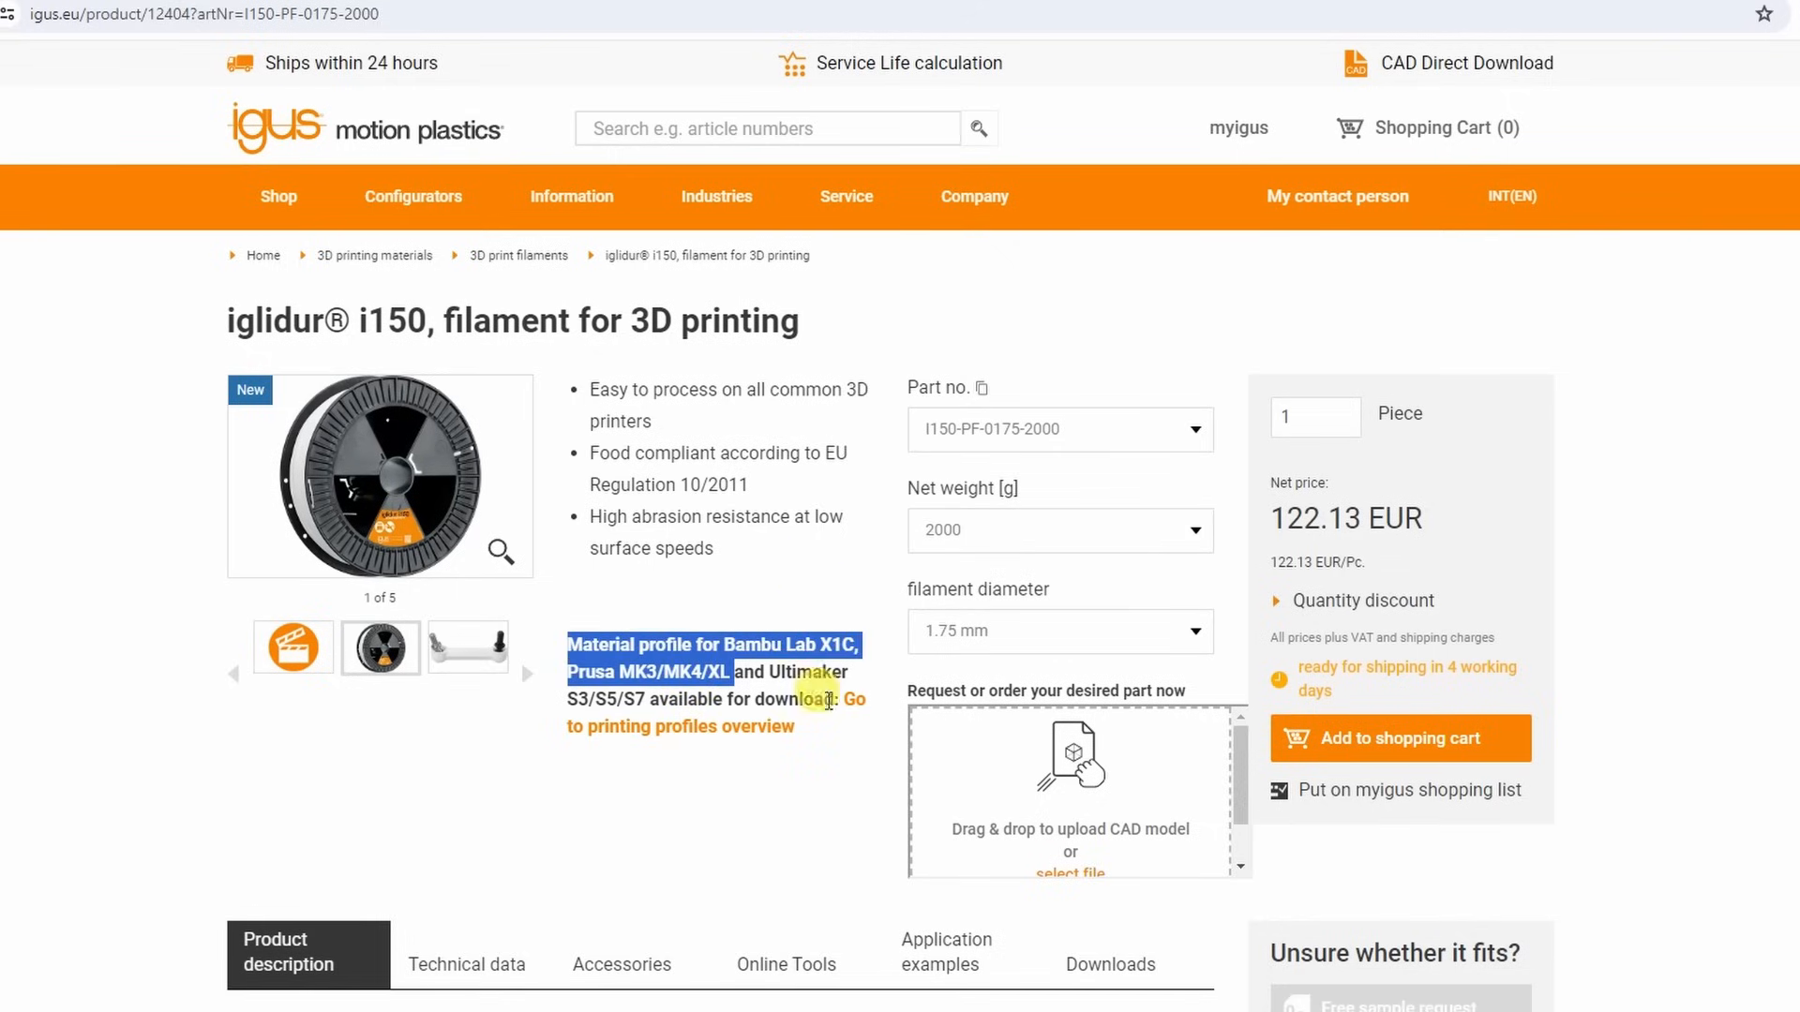
Step: Highlight the i150's 65/75 °C application temperatures and bring the 225–240 °C nozzle temperatures into view
scroll(down, 3)
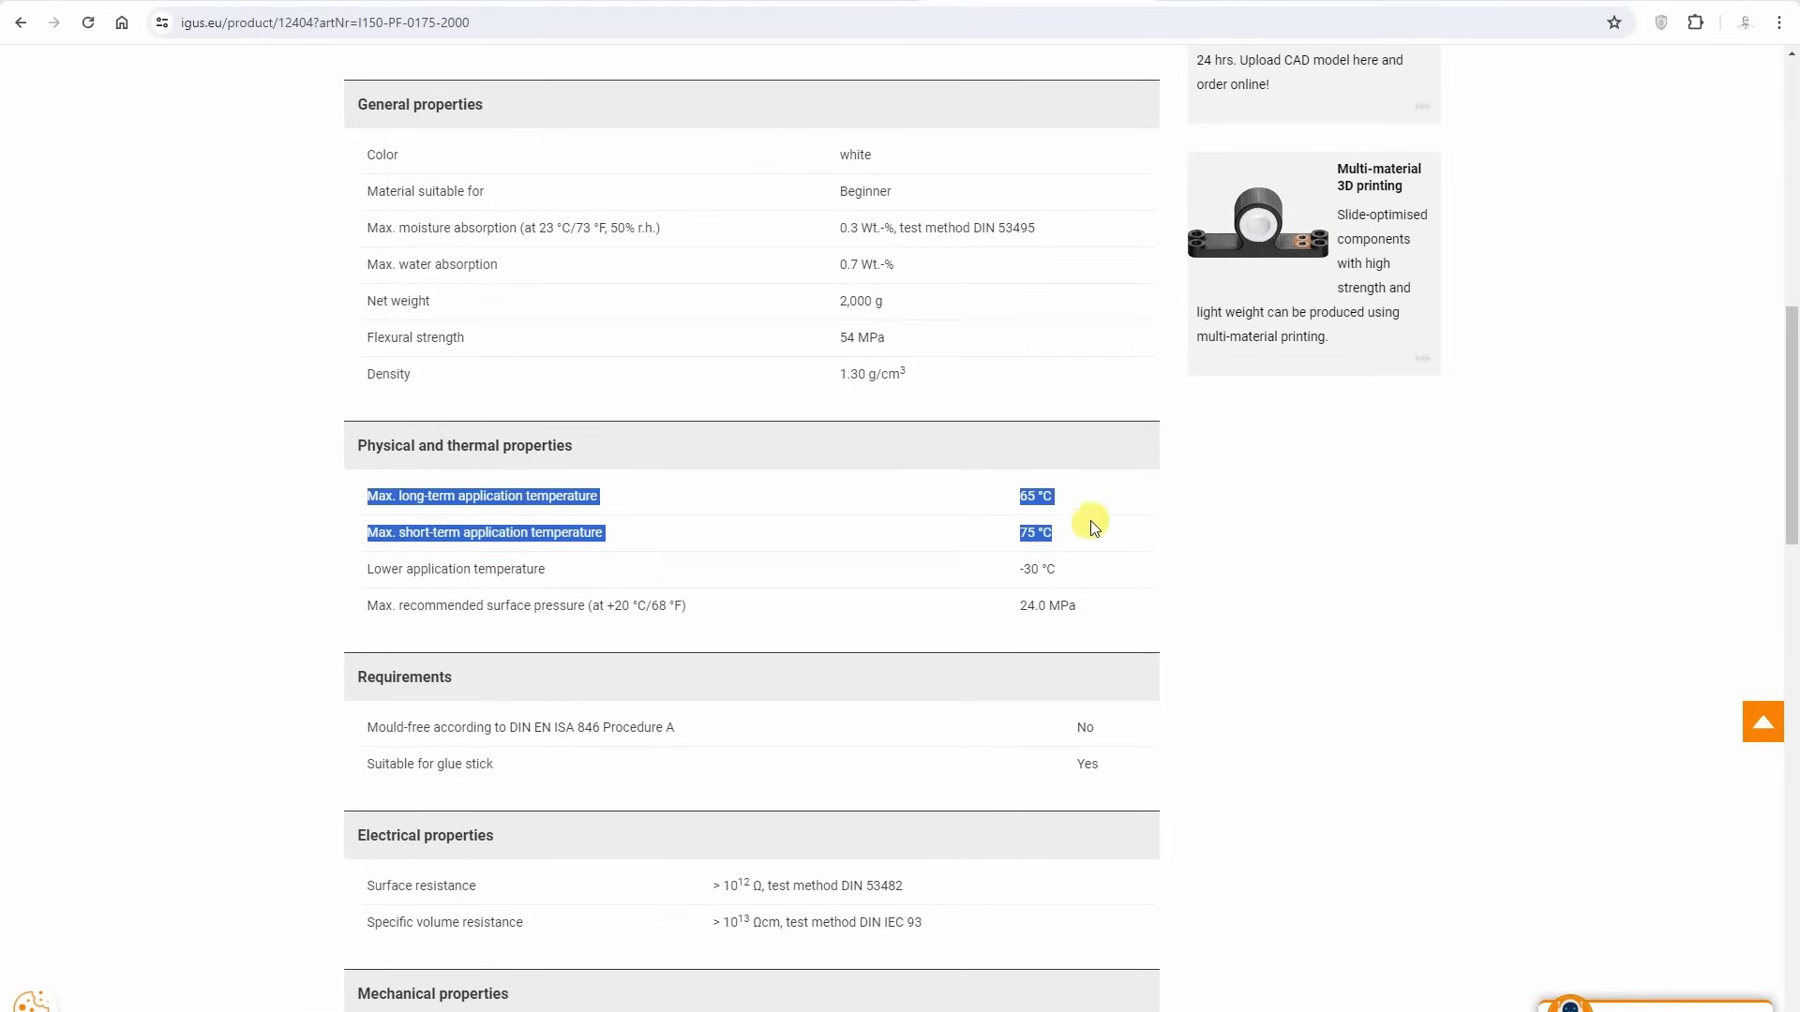
click(1020, 502)
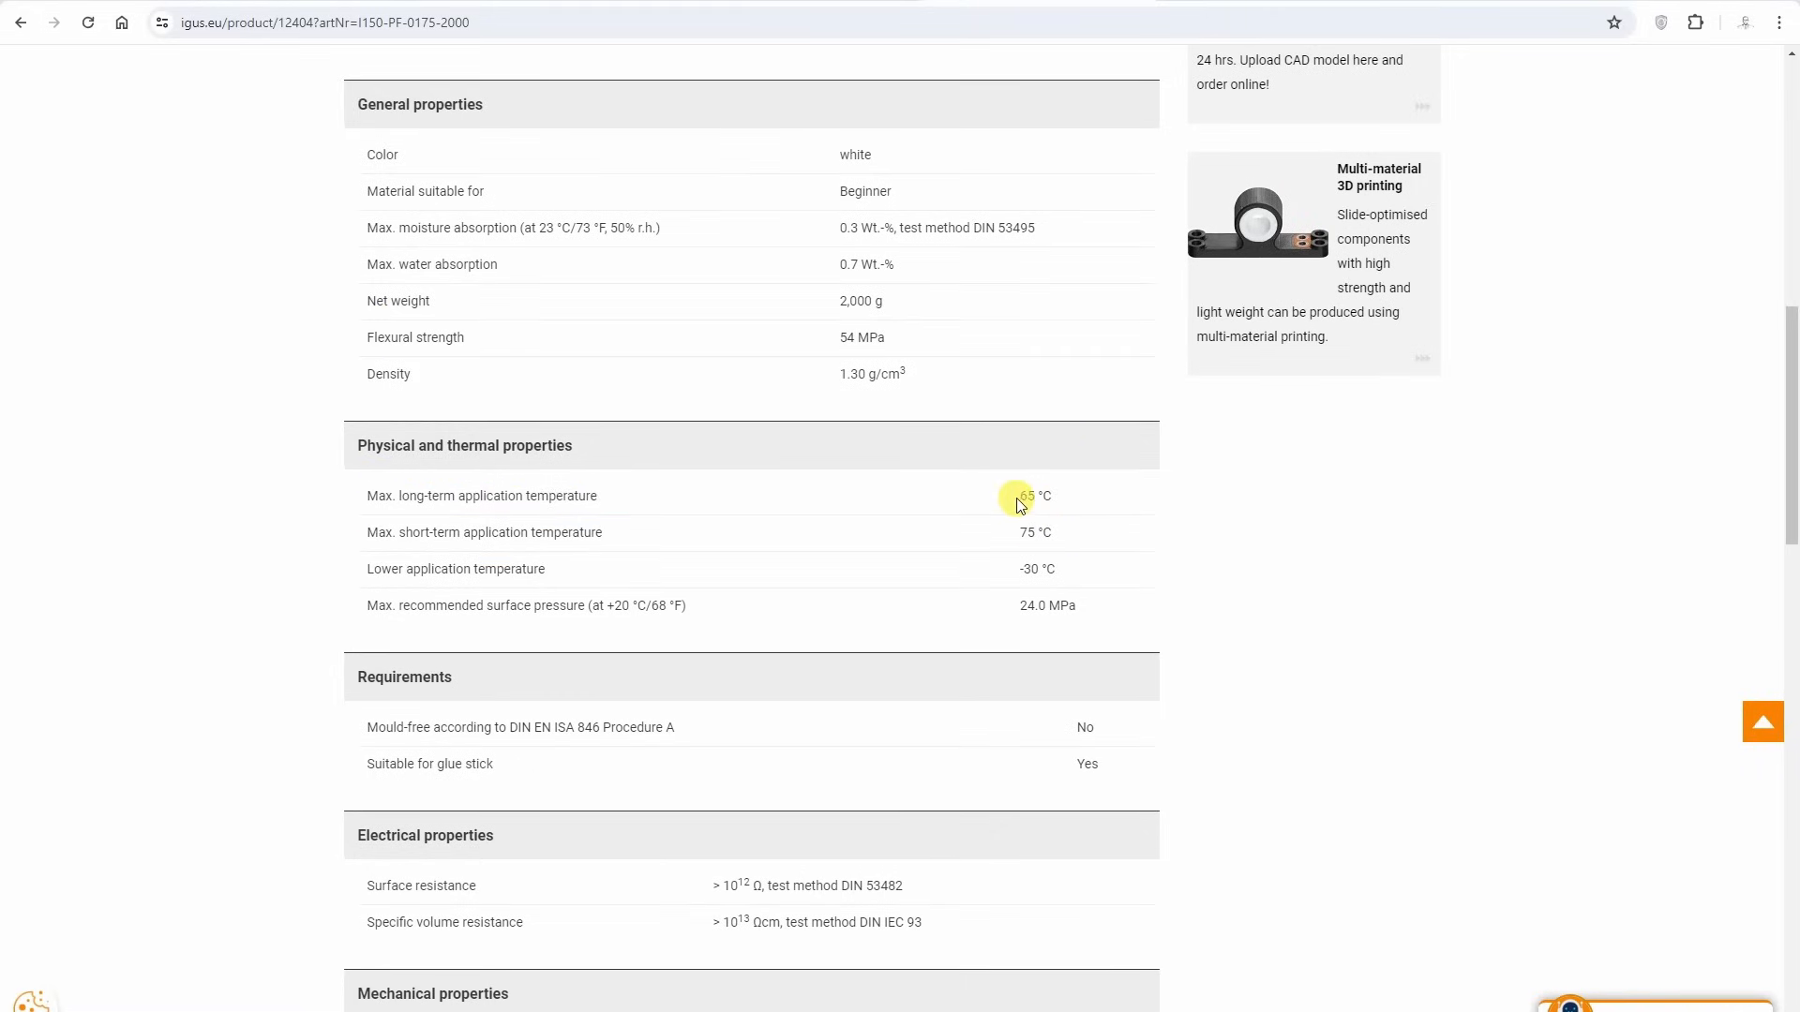
double_click(1026, 495)
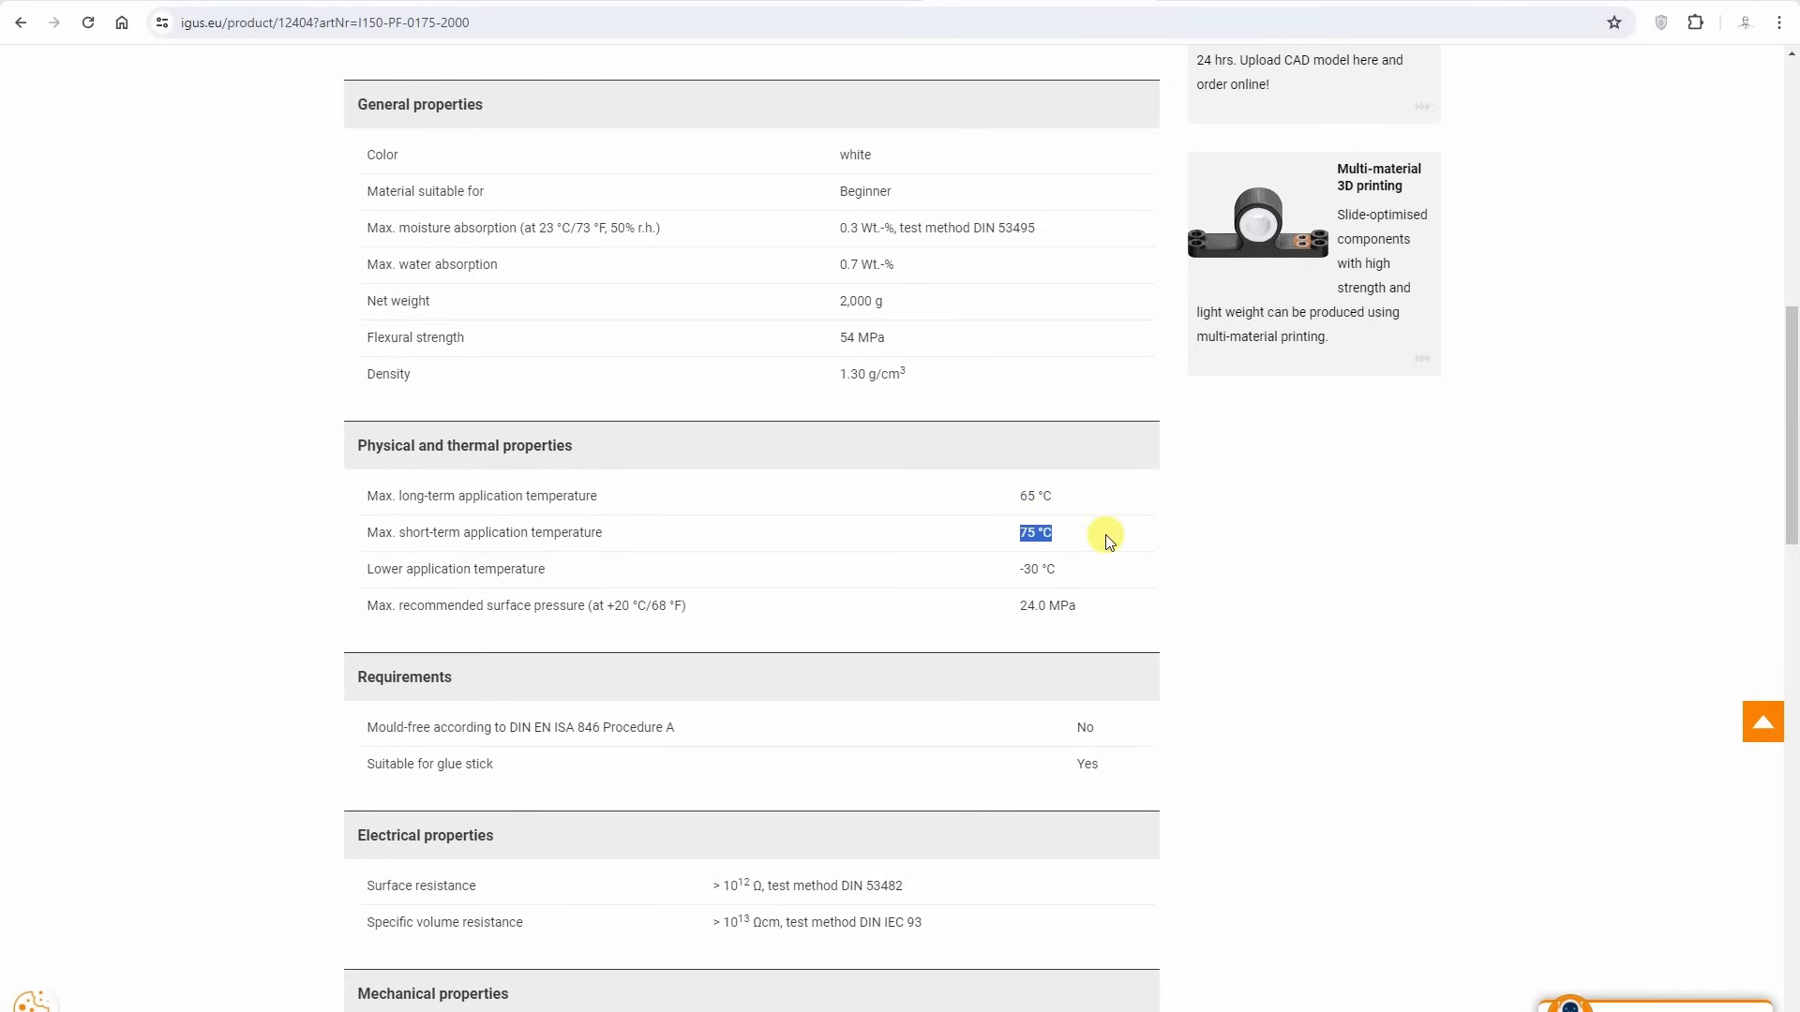
scroll(down, 3)
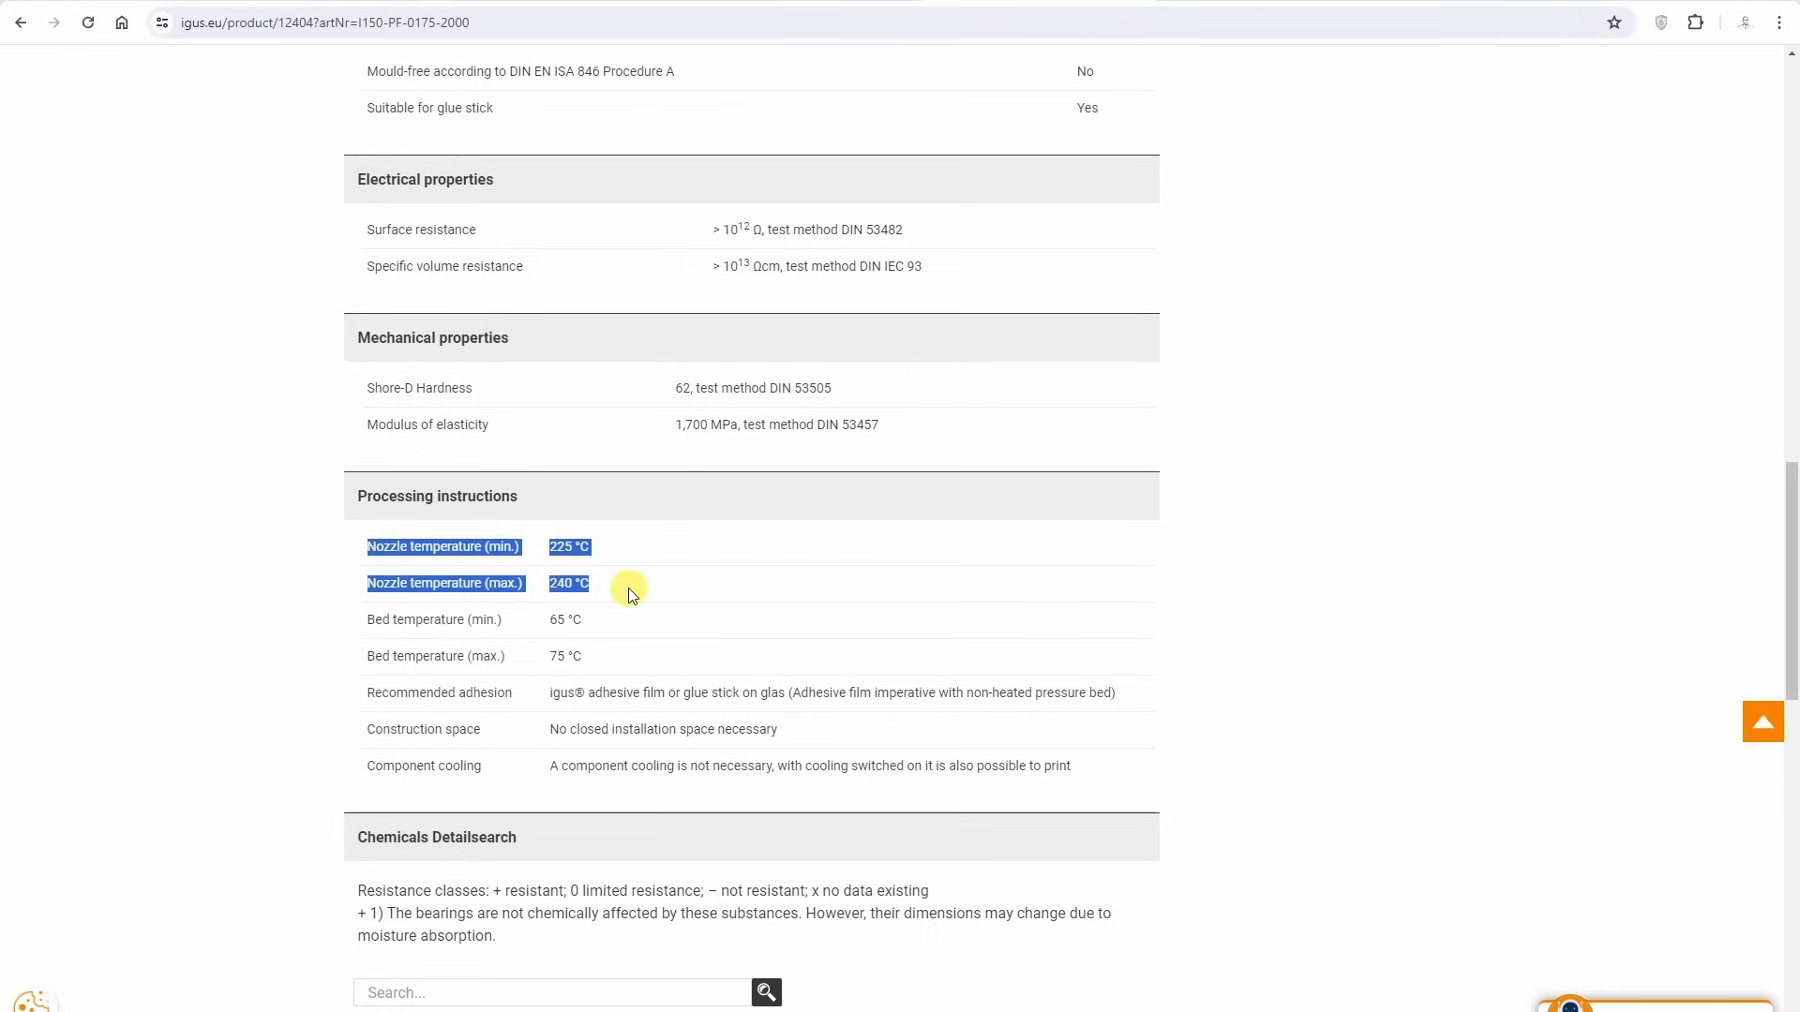
mouse_move(453, 638)
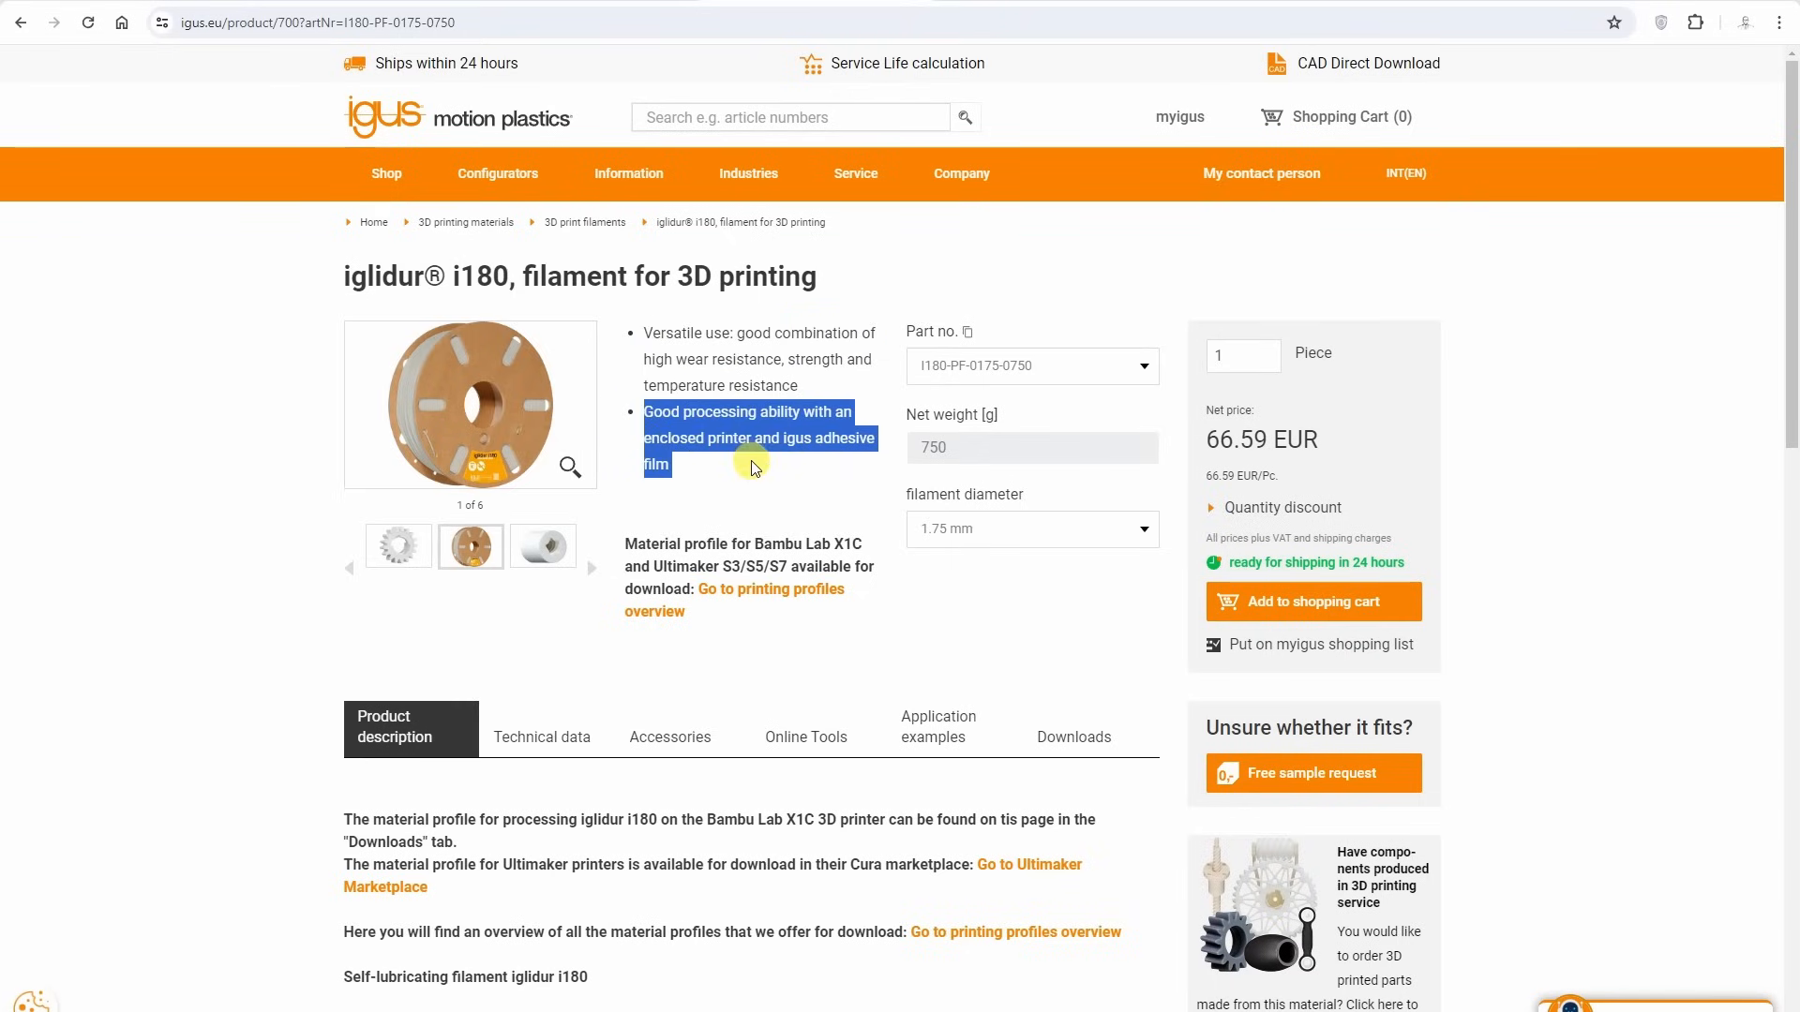
Step: Point out the i180's enclosed-printer processing bullet and Bambu Lab X1C/Ultimaker profile note
click(666, 540)
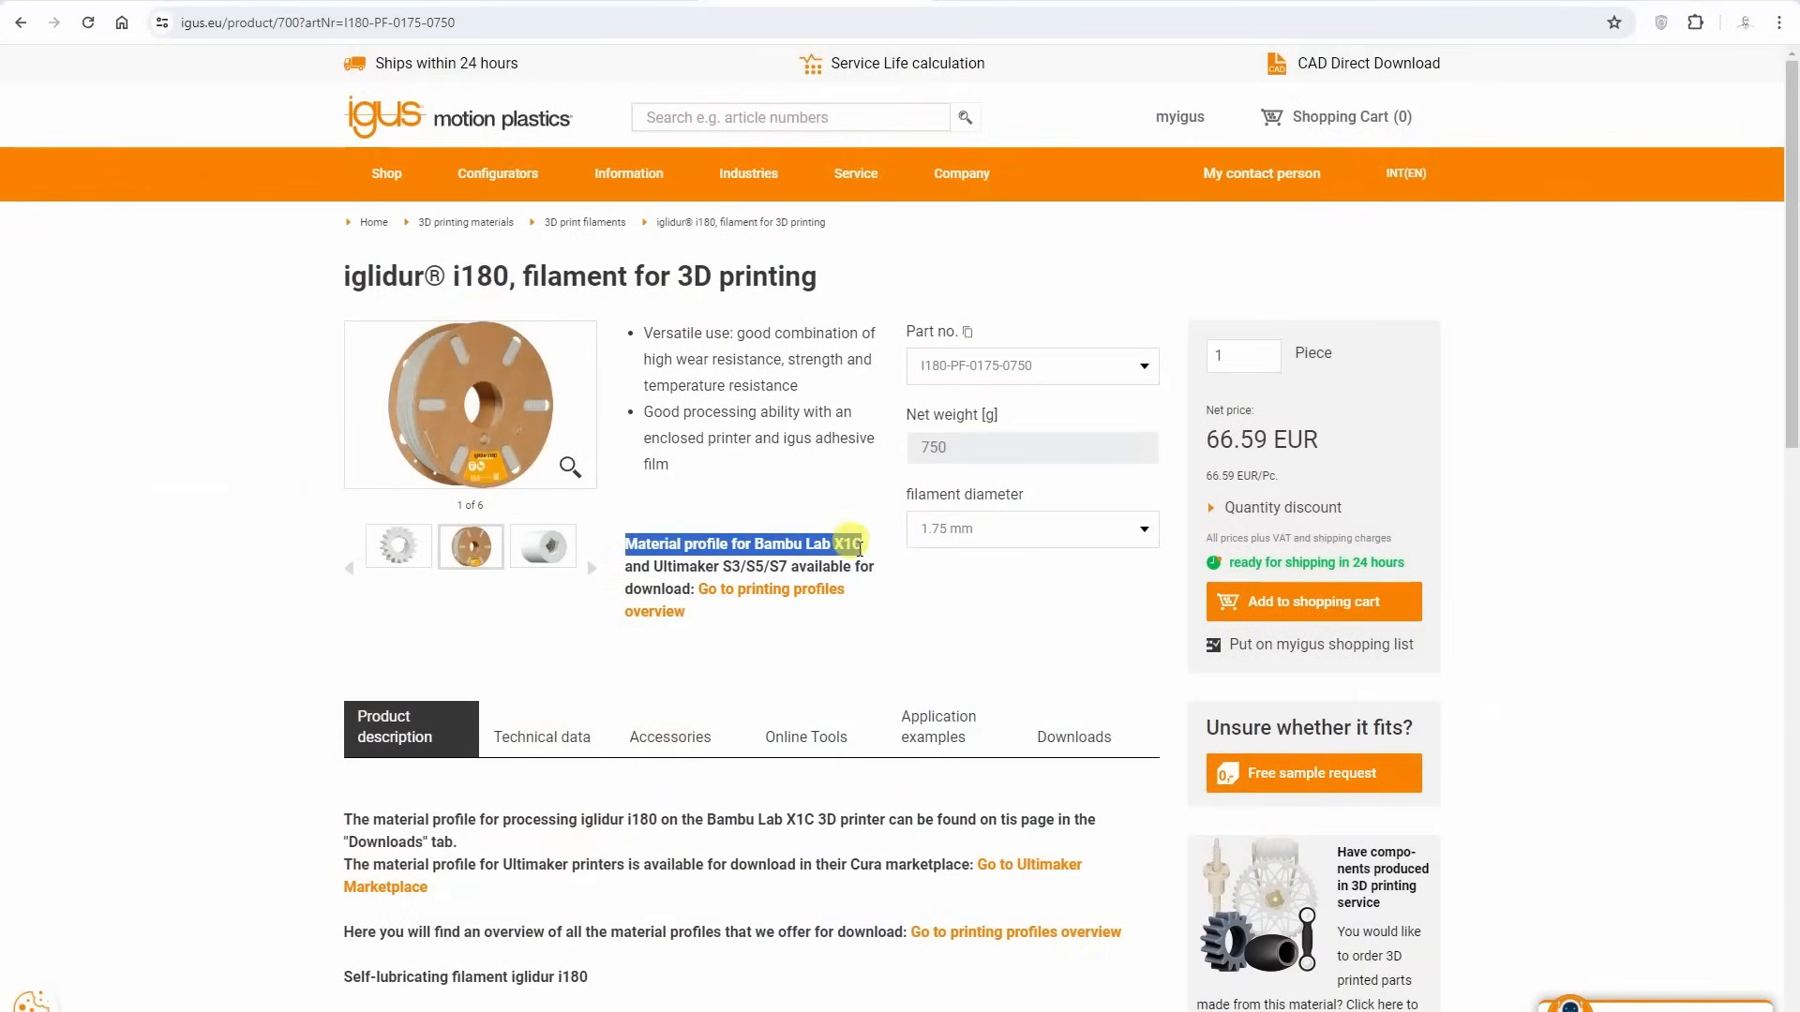
click(919, 621)
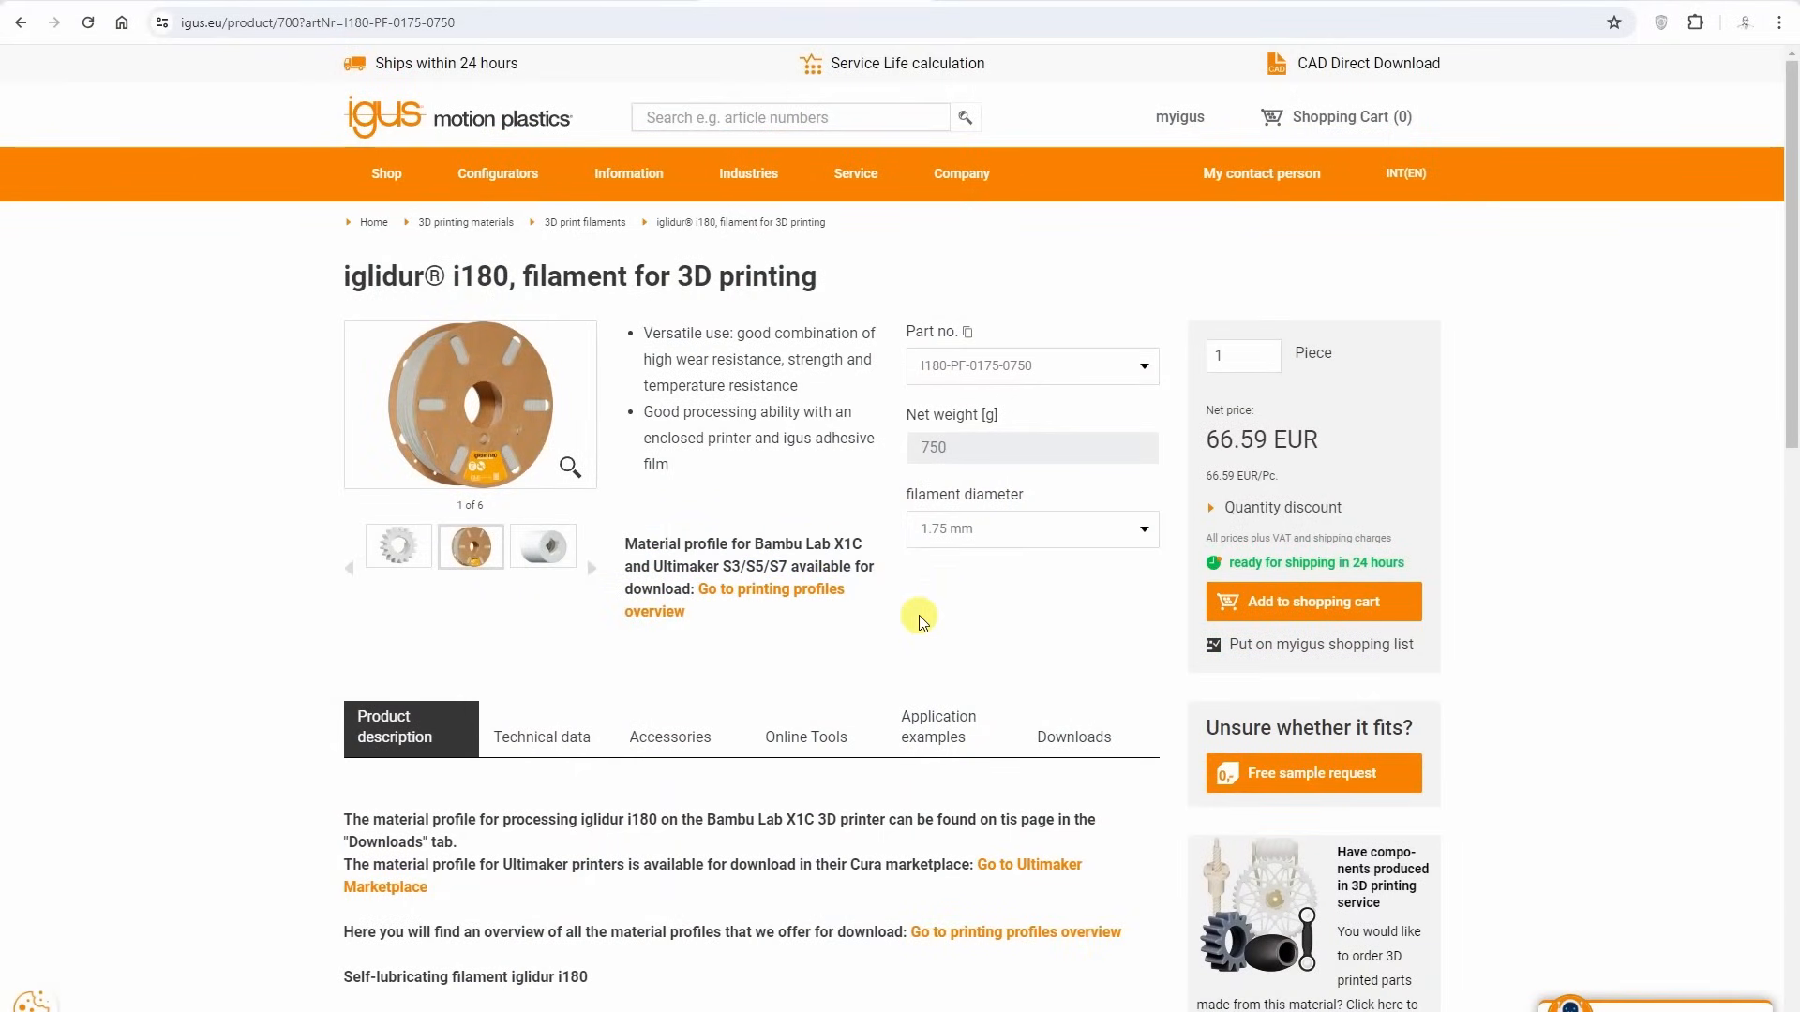
Step: Review the i180's 100/120 °C application temperatures, then show the 250–265 °C nozzle and 90–110 °C bed settings
scroll(down, 3)
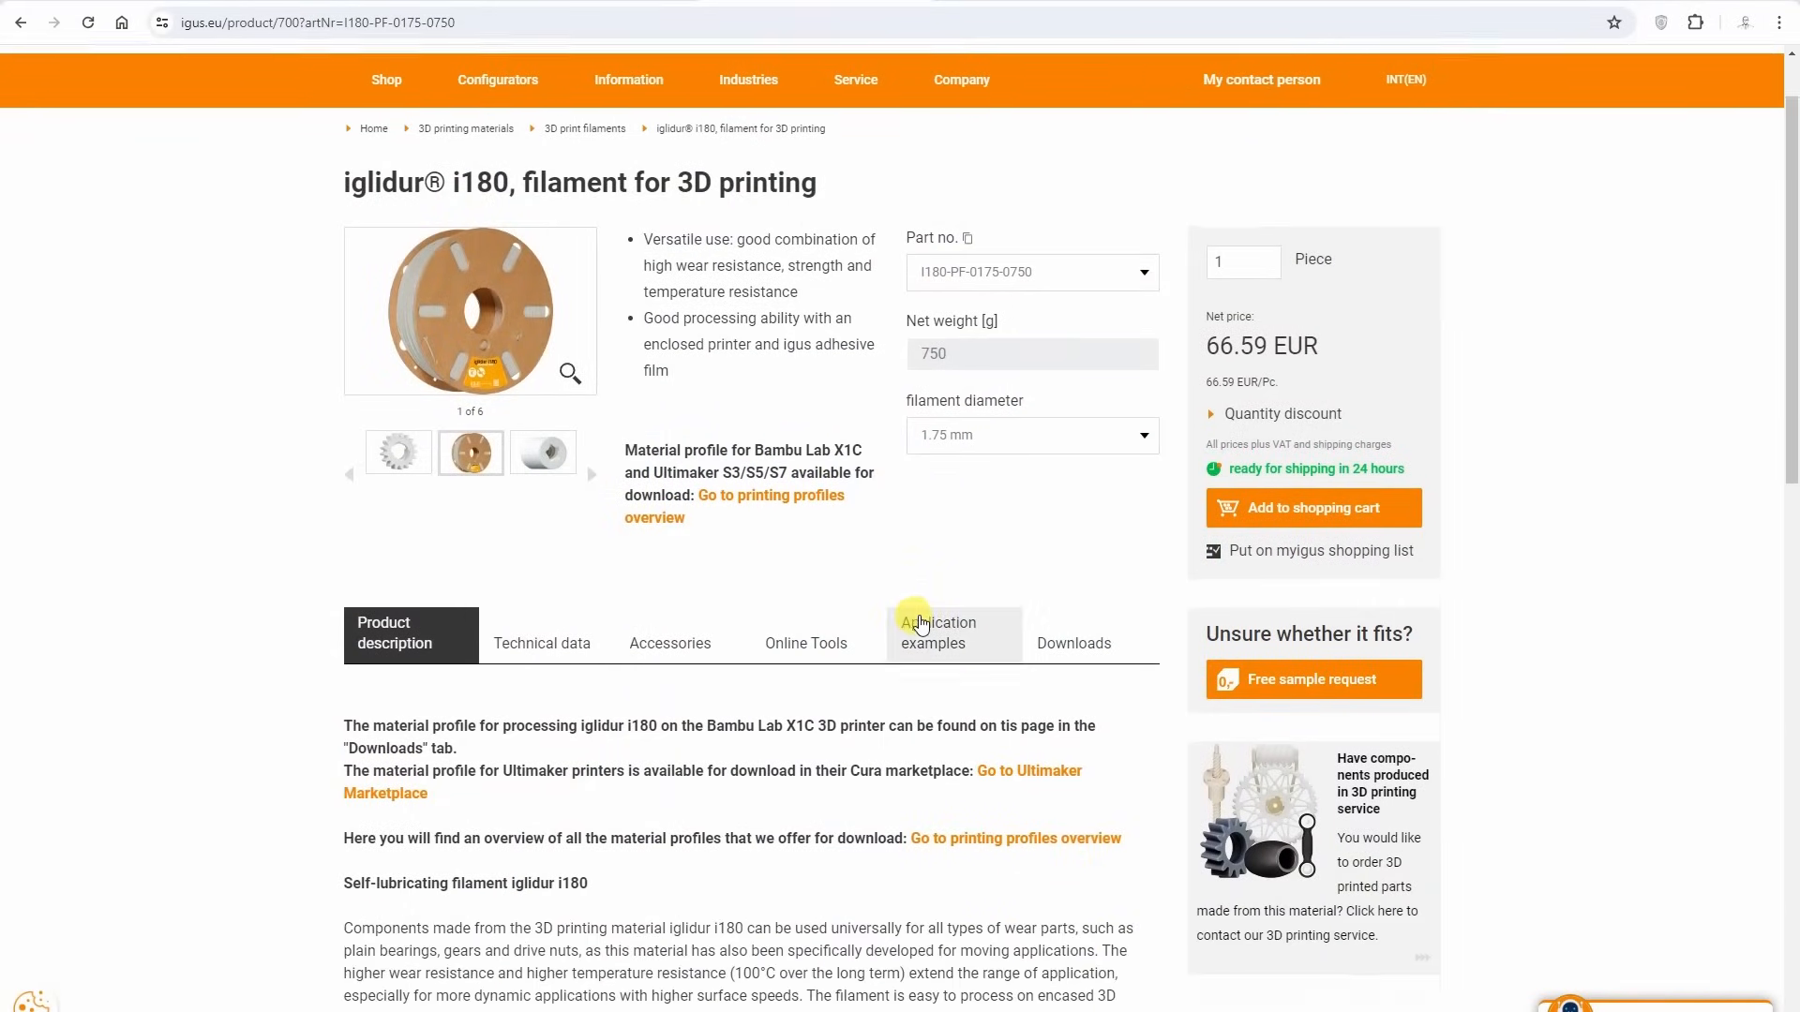
scroll(down, 3)
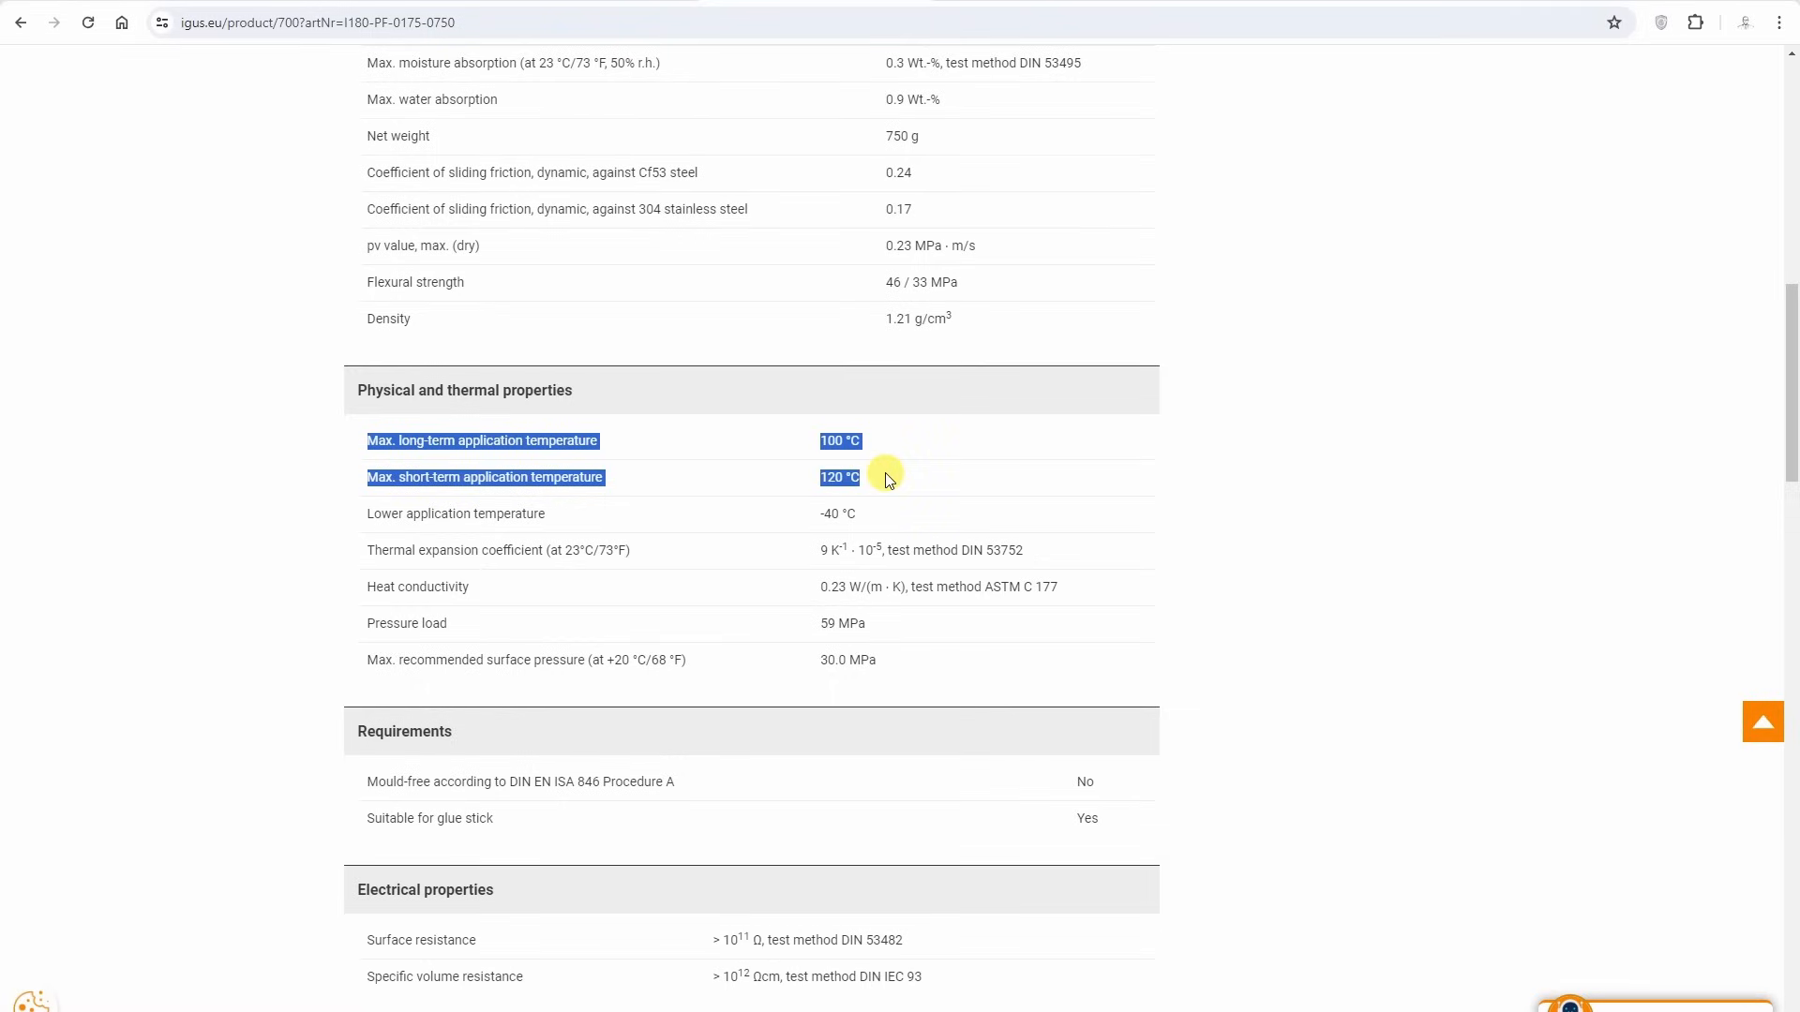
click(881, 493)
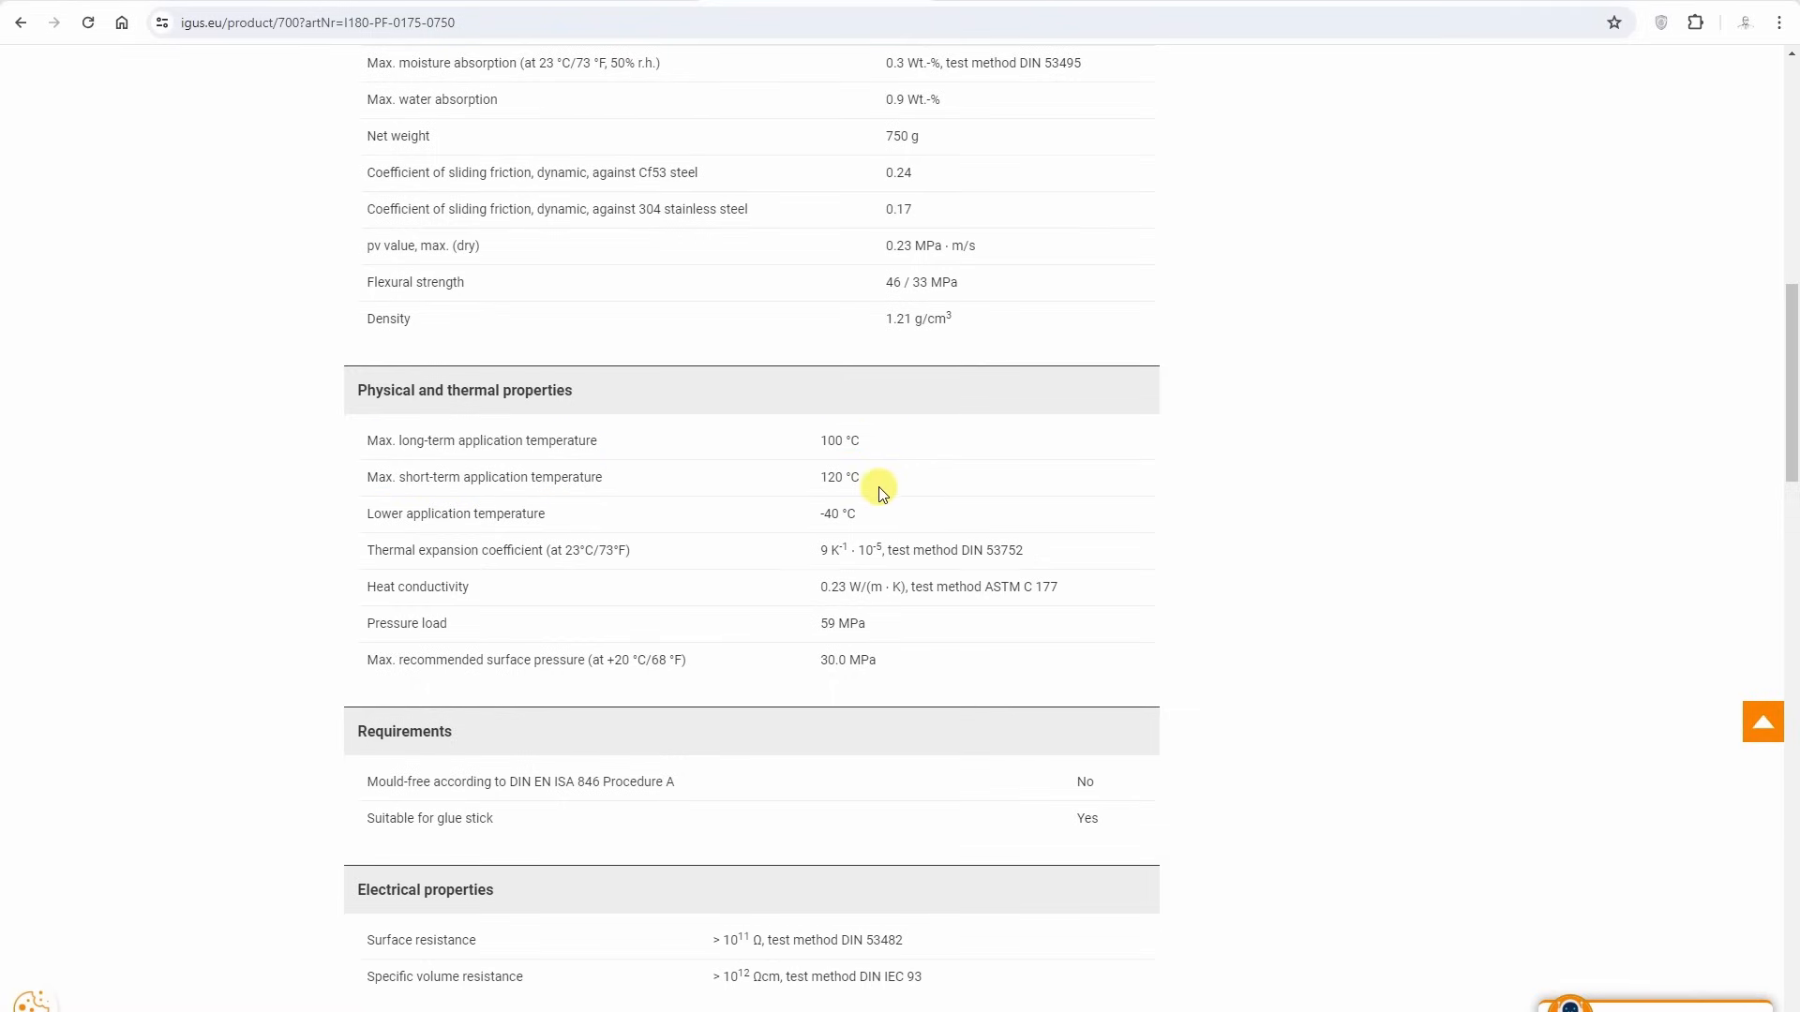
scroll(down, 3)
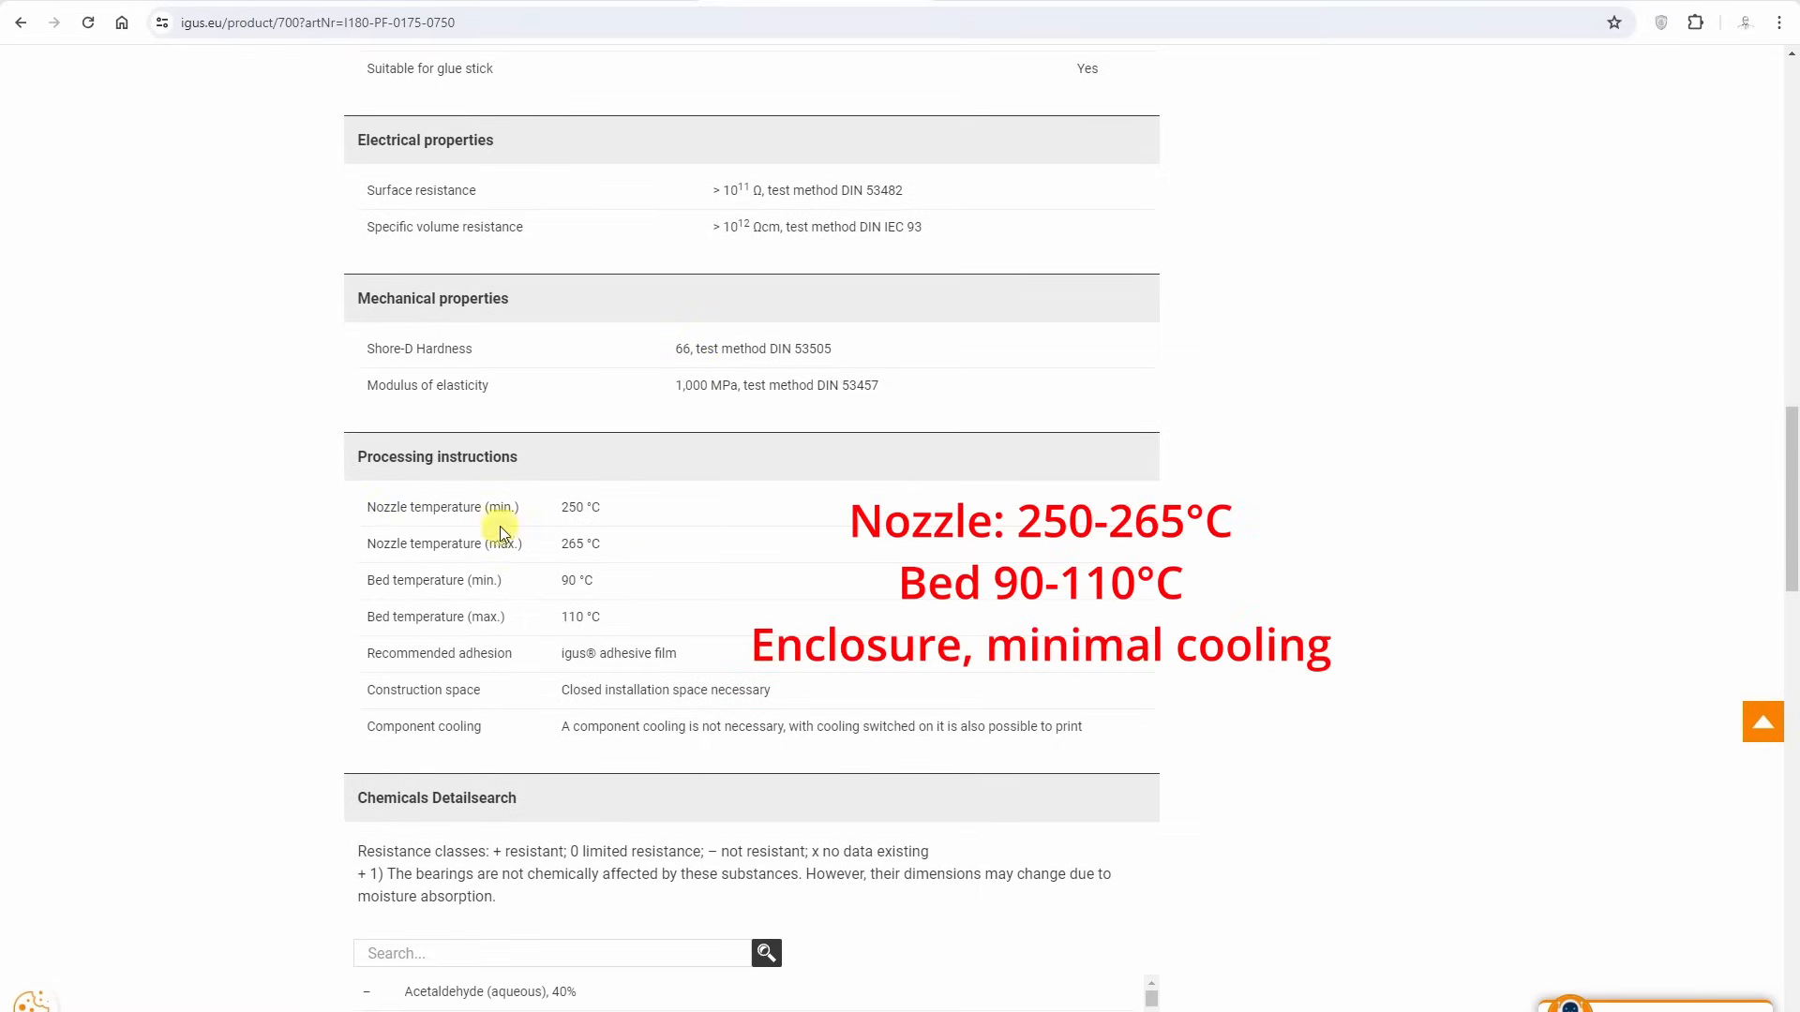